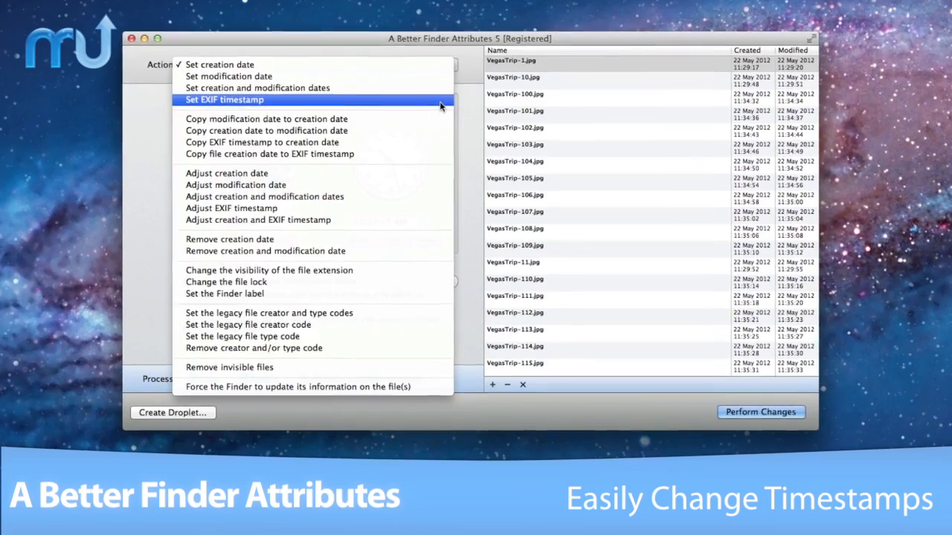
Step: Pick the 'Set EXIF timestamp' action for the VegasTrip photos, dated 4/22/2012 11:00 AM
click(223, 99)
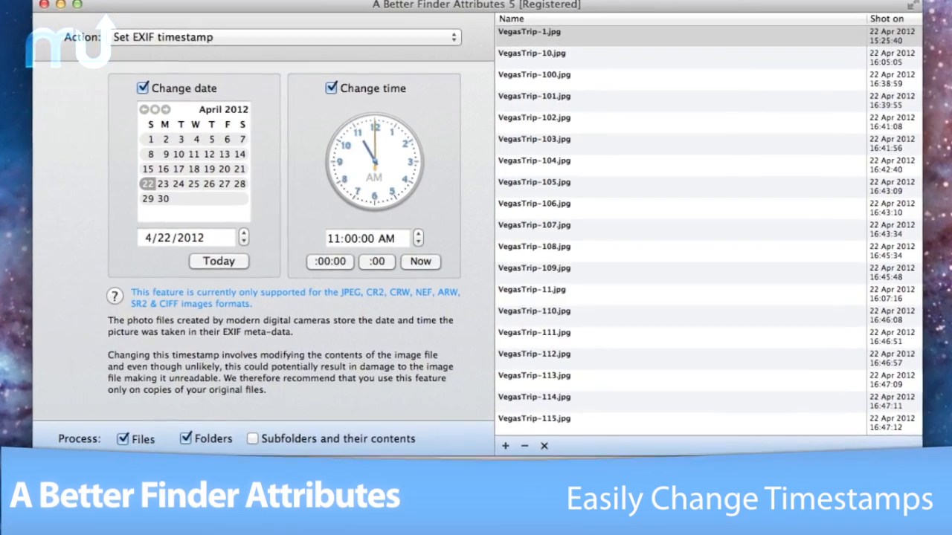
click(285, 37)
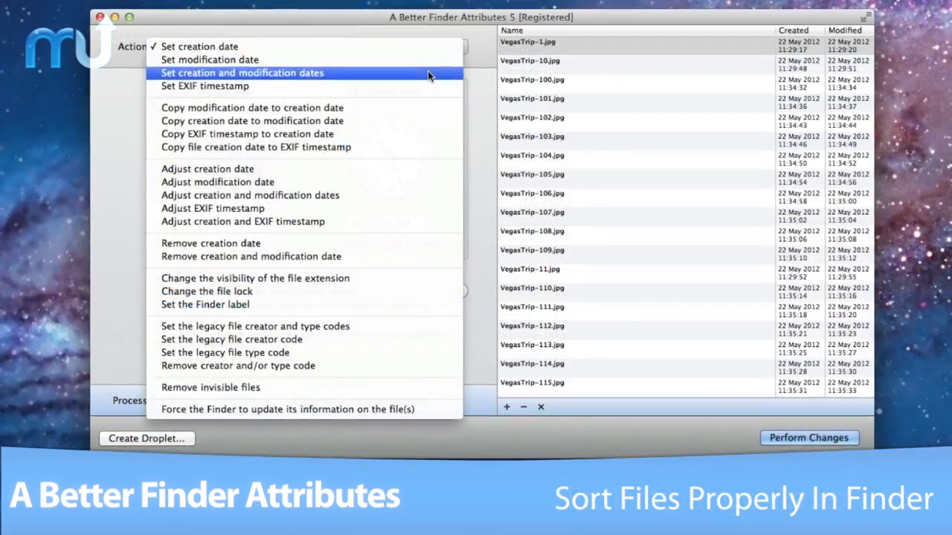
Step: Apply 'Set creation and modification dates' of 4/22/2012 11:00 AM to all files and confirm
click(241, 72)
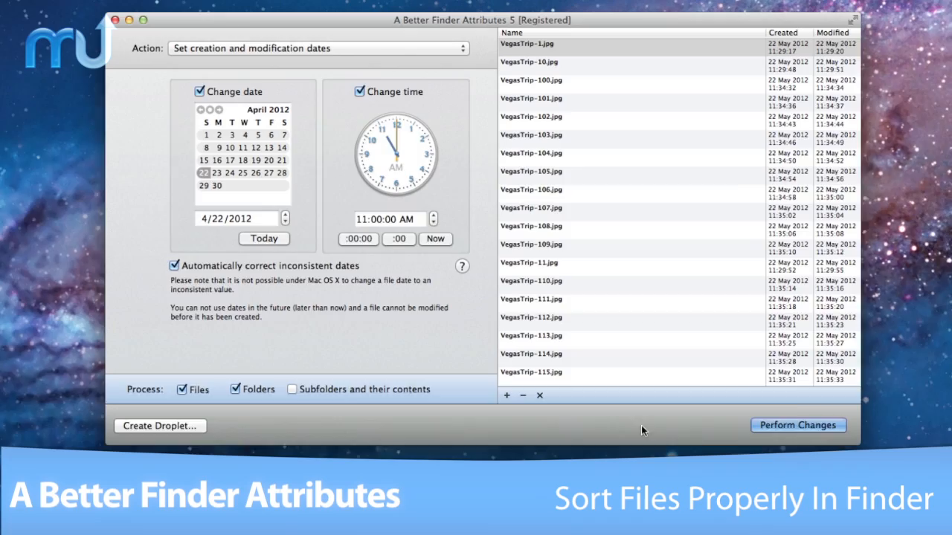
click(797, 425)
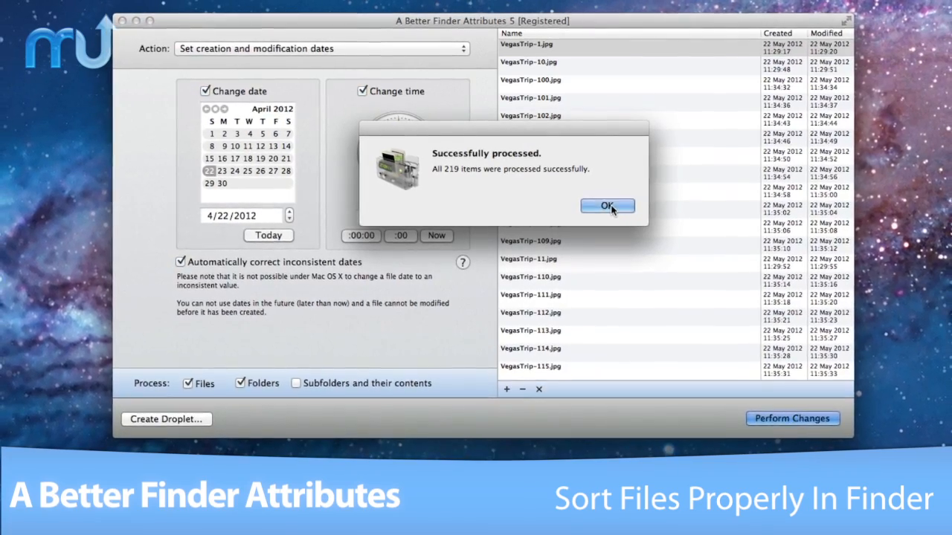
click(607, 206)
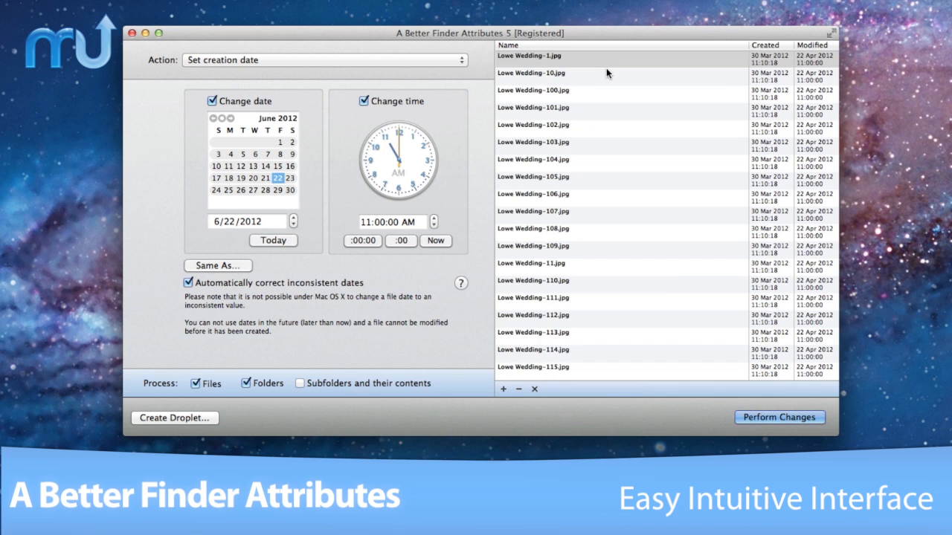
Step: Try a Finder label colour and a file-lock droplet, then choose 'Copy modification date to creation date'
click(324, 60)
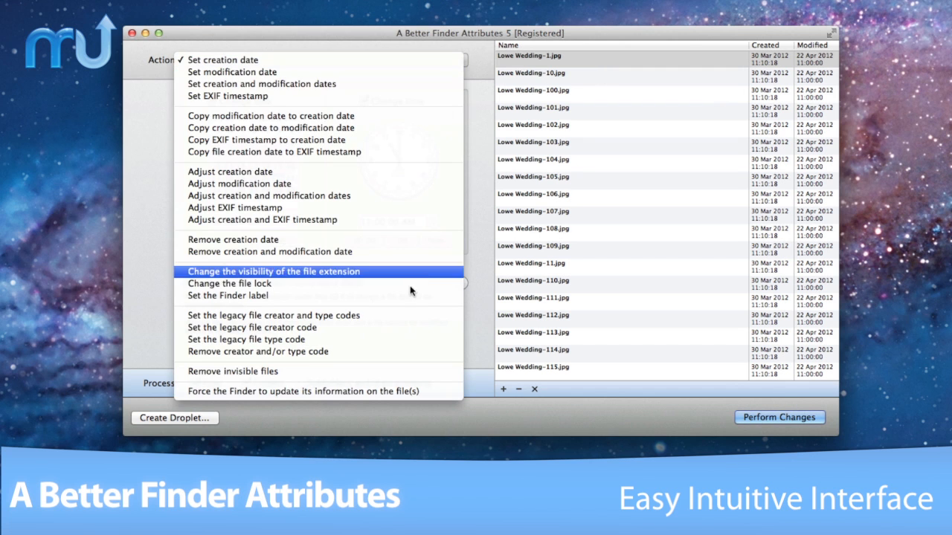
click(229, 295)
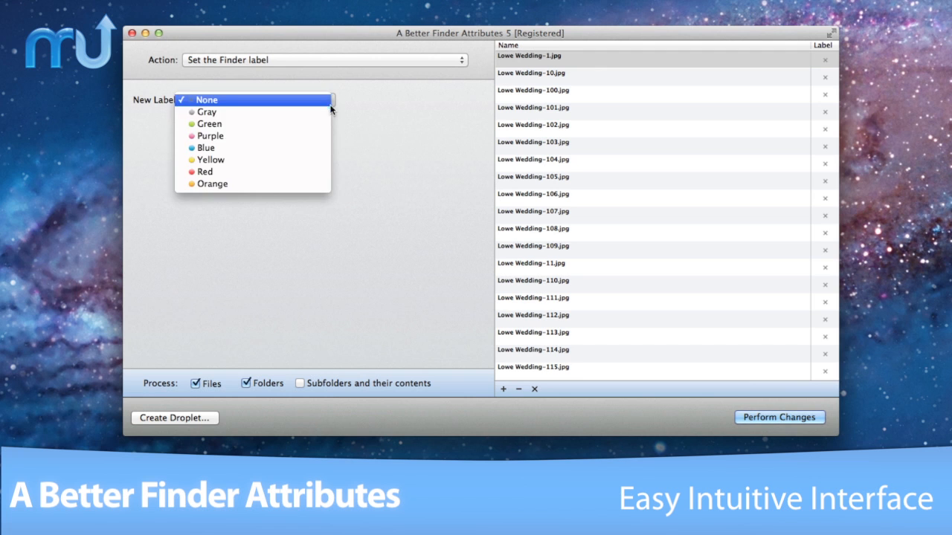
click(205, 147)
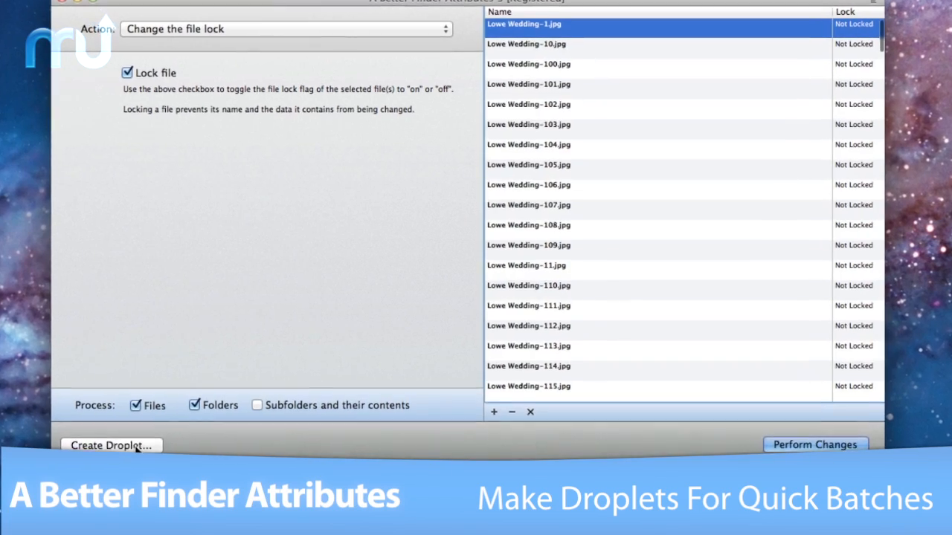
click(111, 444)
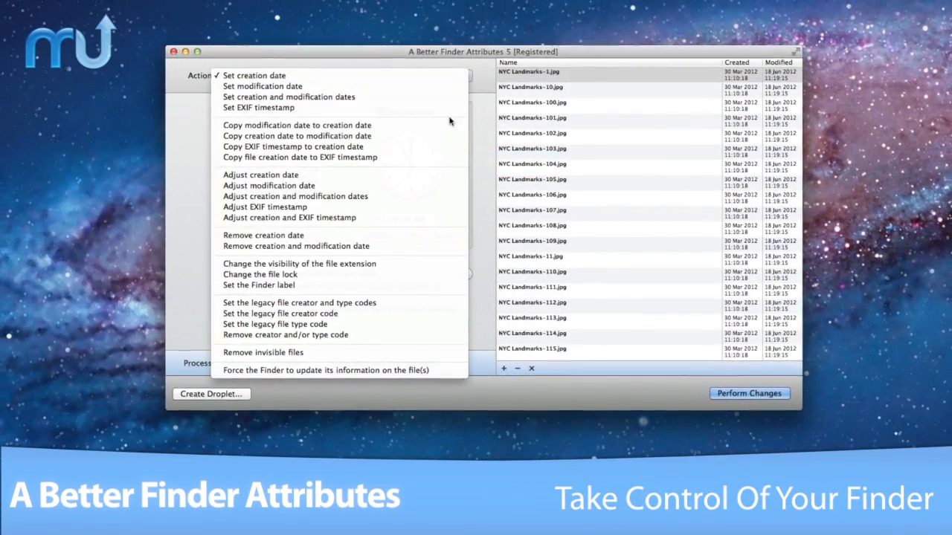
click(297, 125)
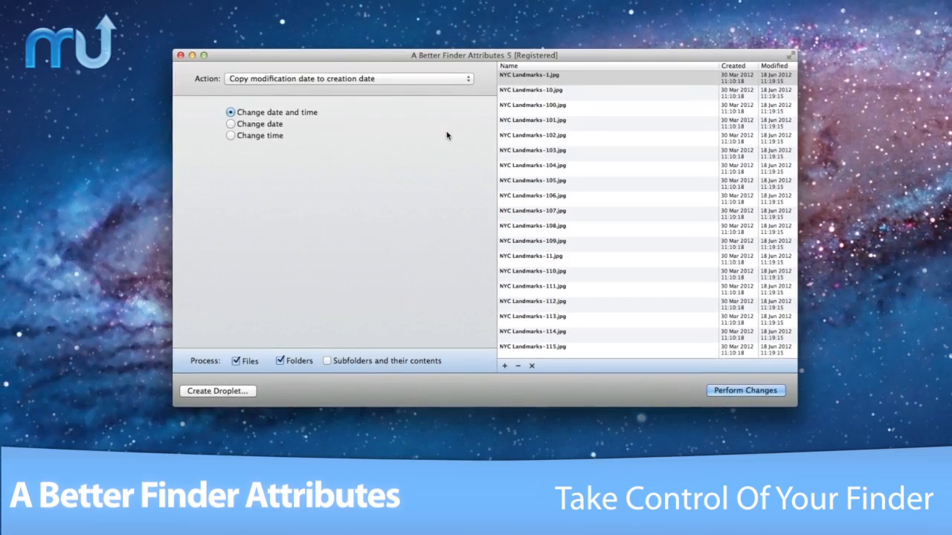